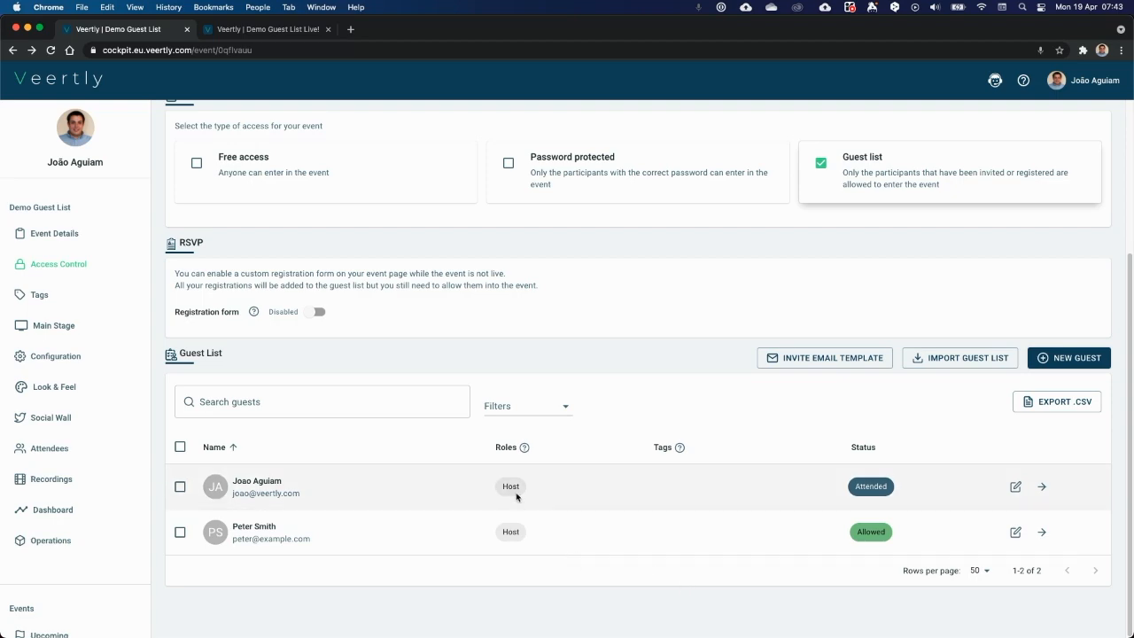
pyautogui.scroll(3)
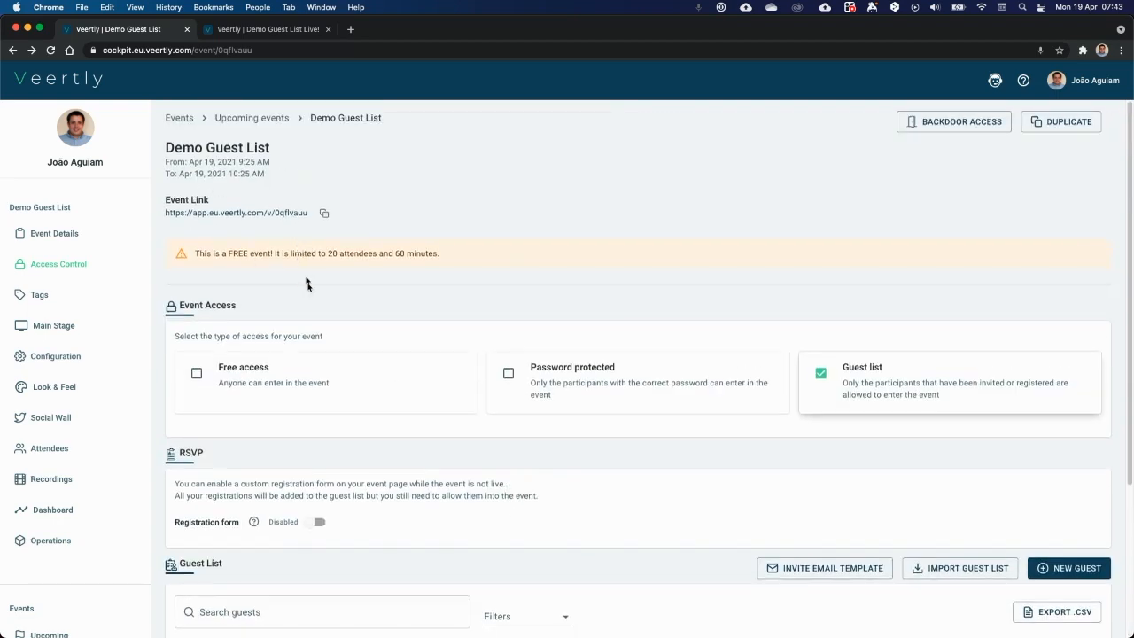
pyautogui.scroll(-3)
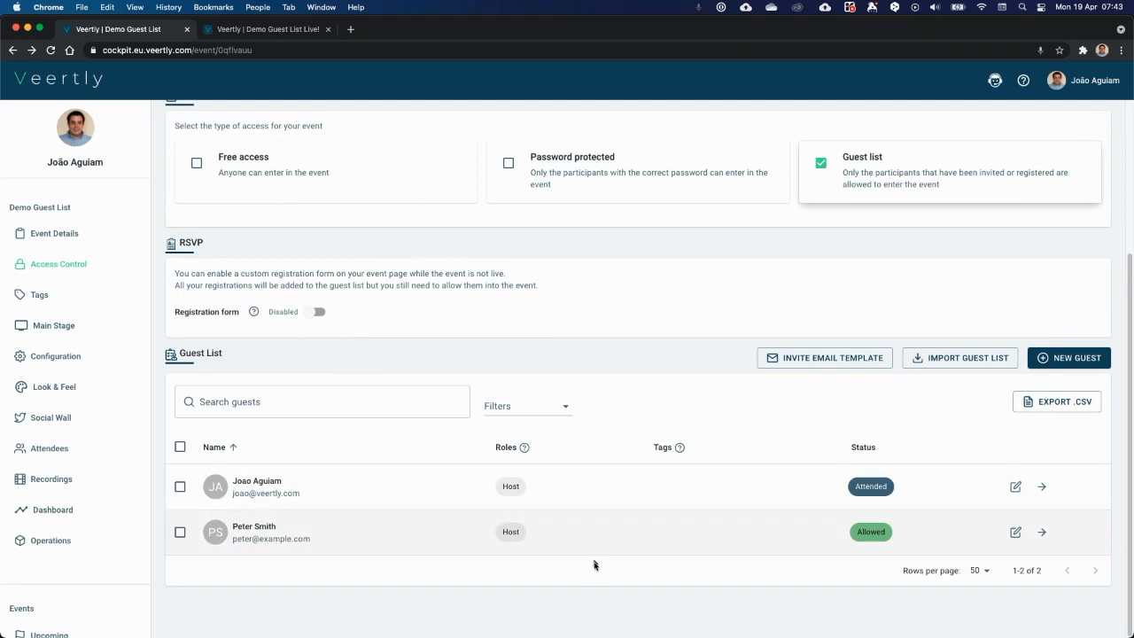
pyautogui.moveTo(1016, 531)
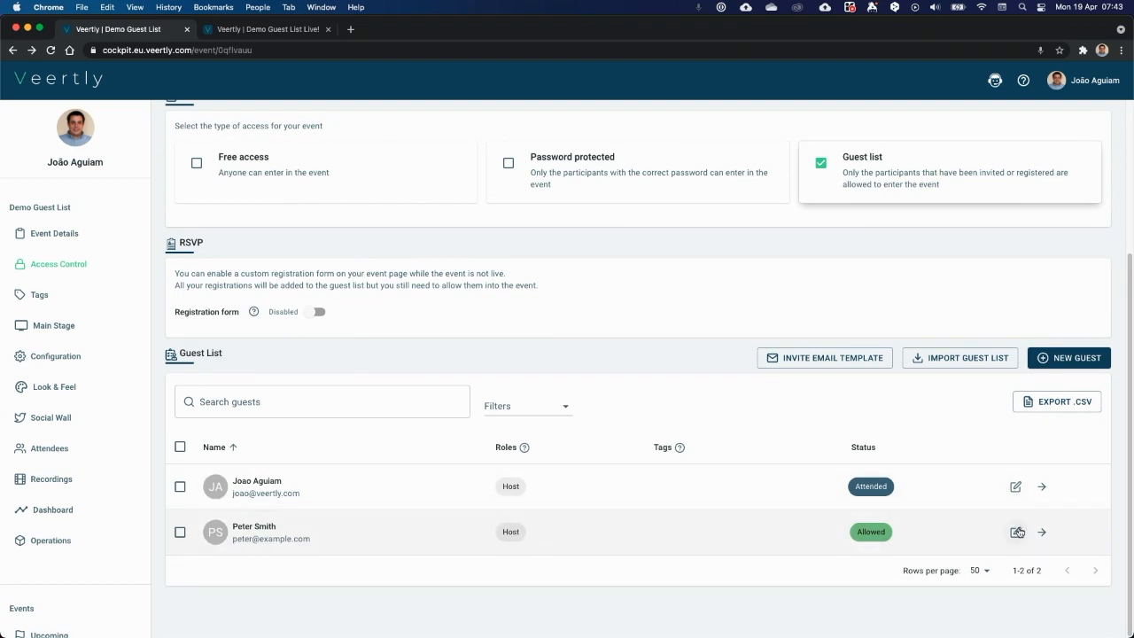
pyautogui.click(1015, 531)
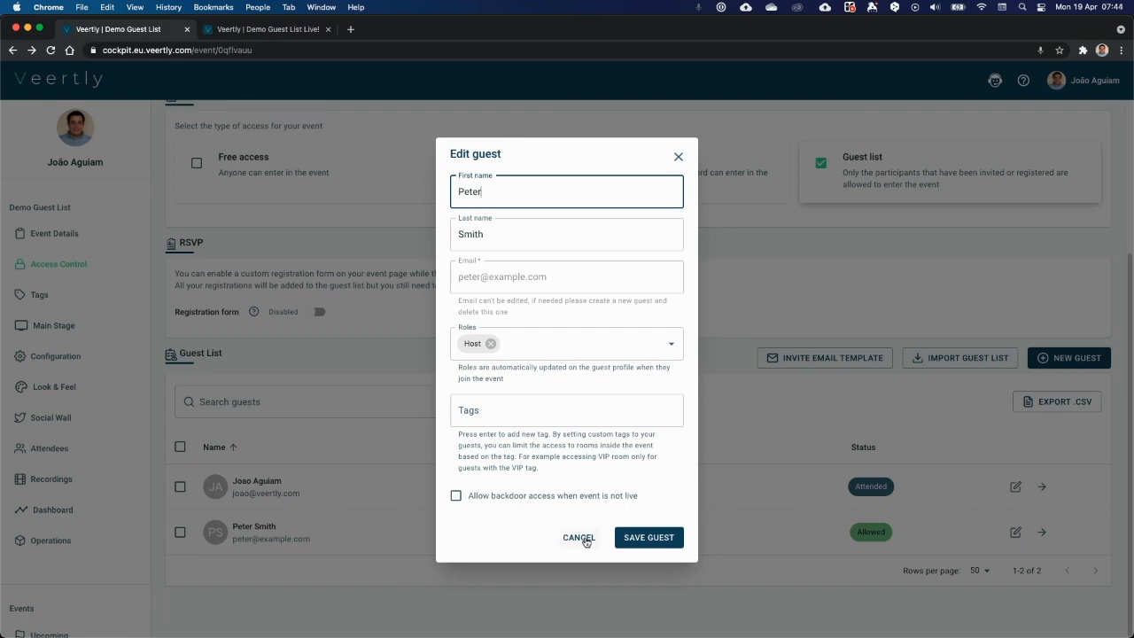
pyautogui.click(578, 537)
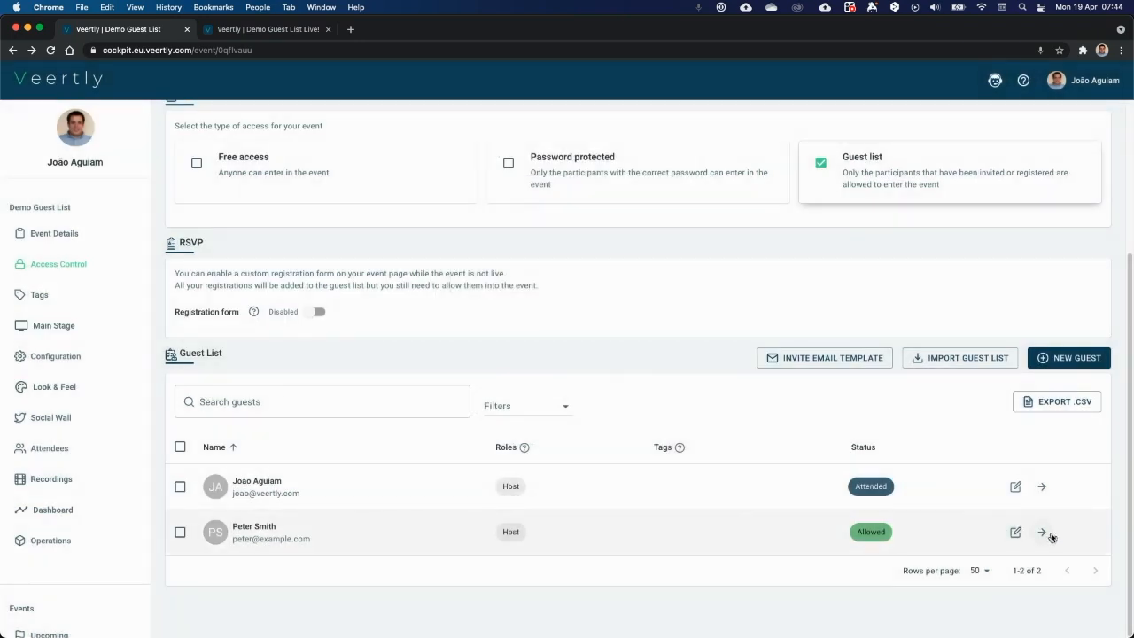
pyautogui.click(1042, 532)
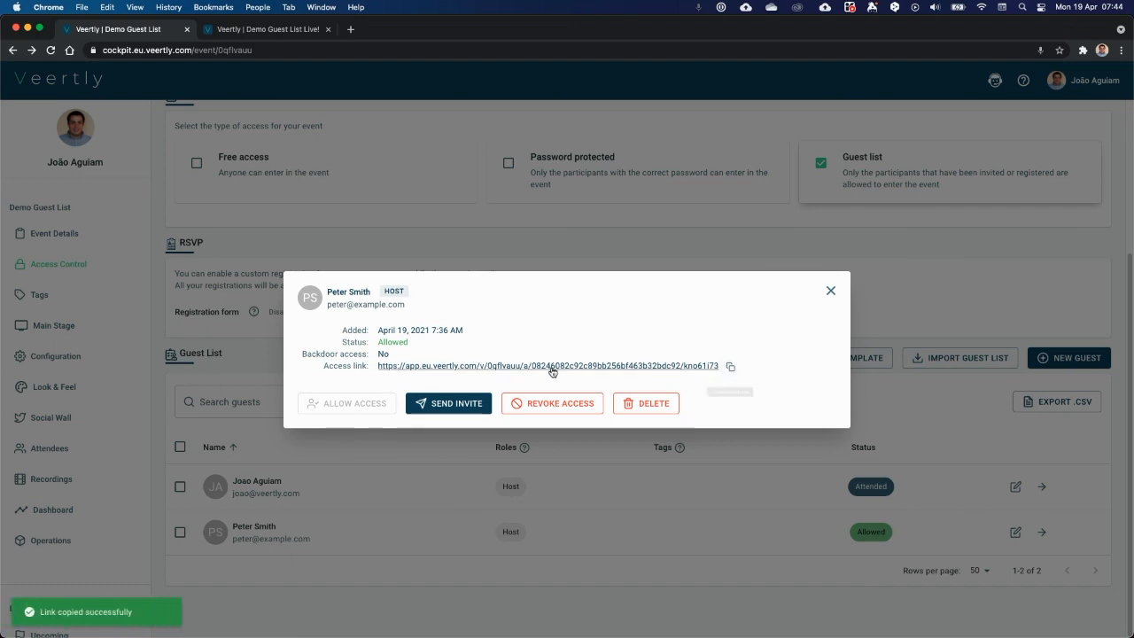
pyautogui.moveTo(762, 405)
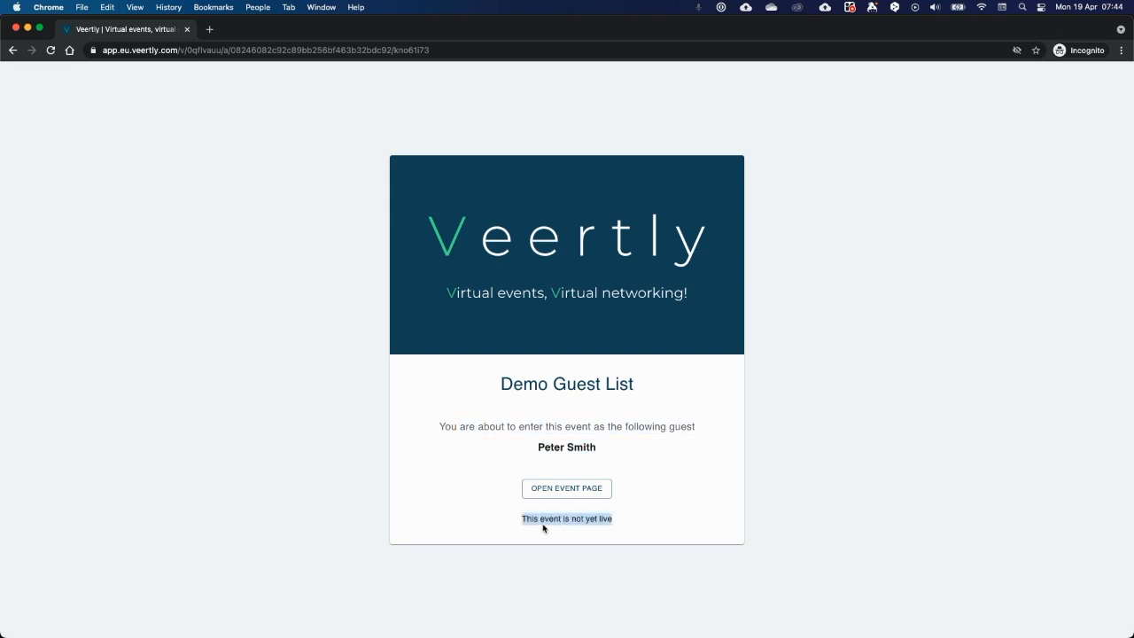
pyautogui.moveTo(551, 496)
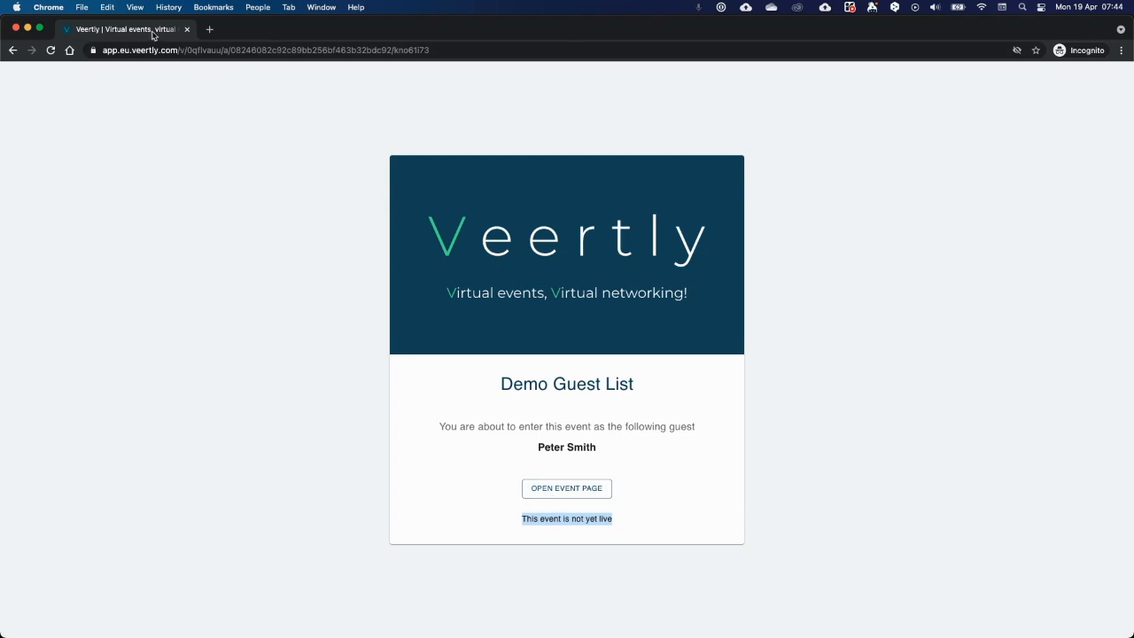
pyautogui.moveTo(155, 28)
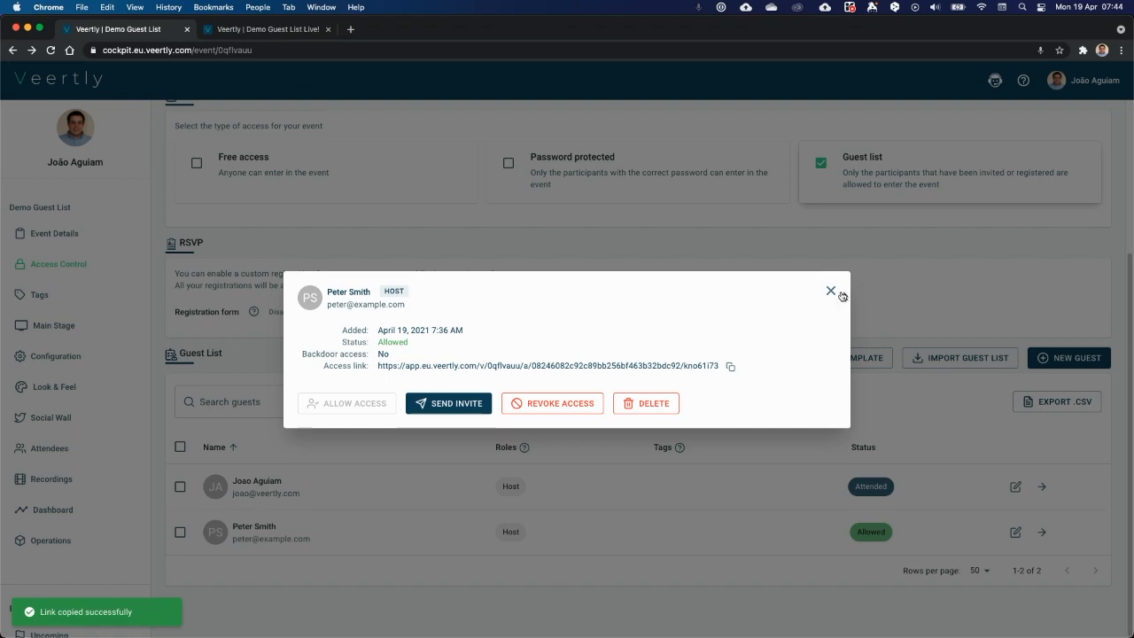
pyautogui.click(830, 291)
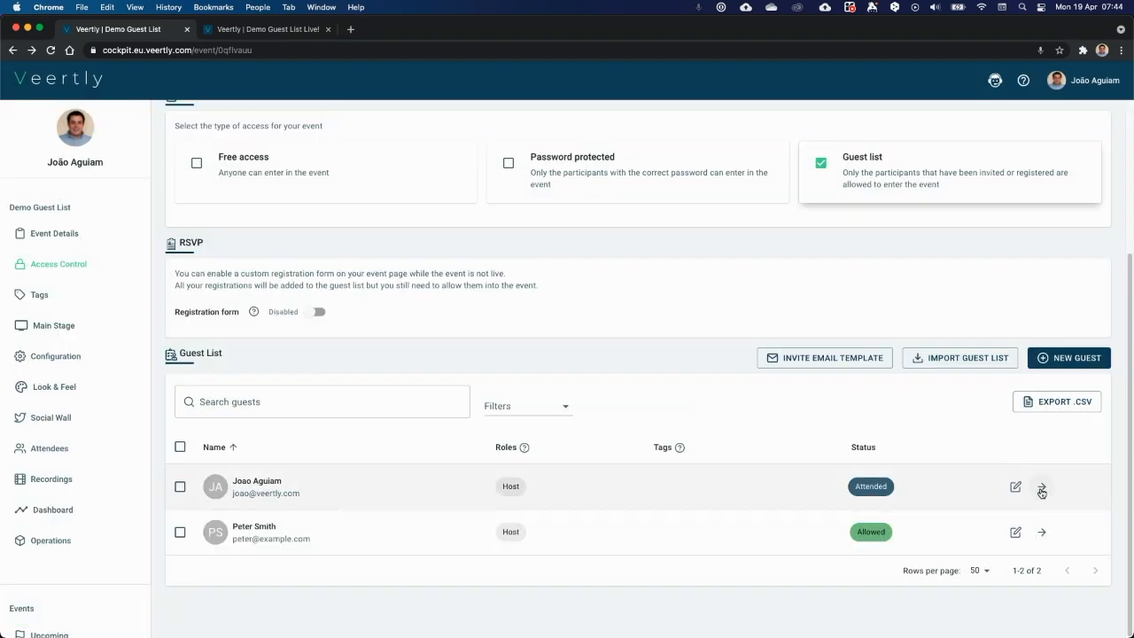
pyautogui.click(1015, 486)
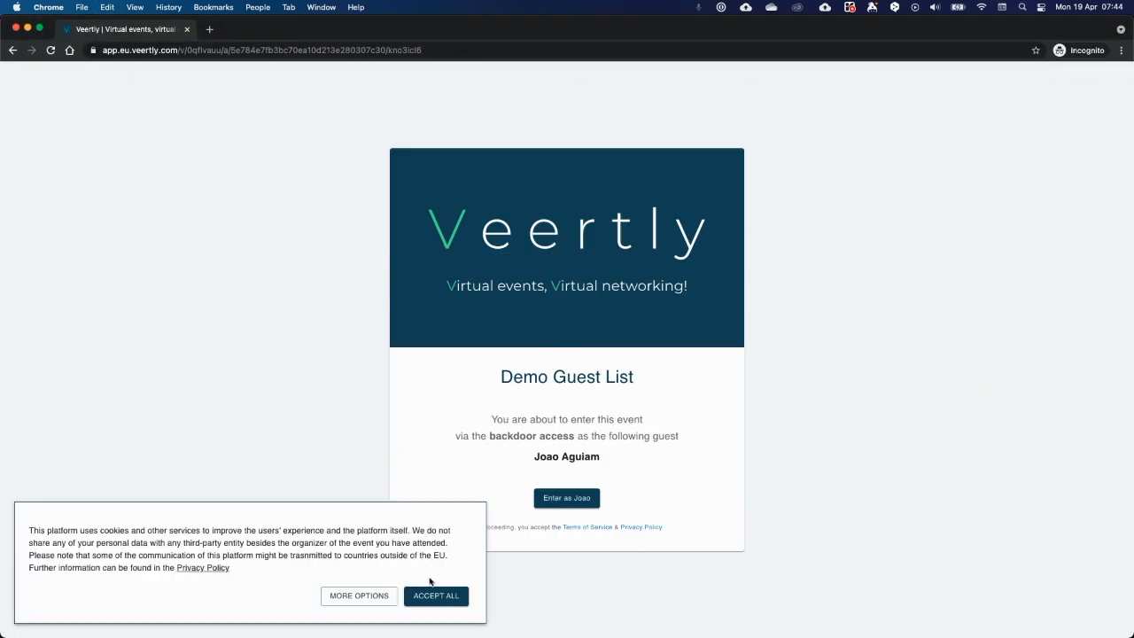
pyautogui.click(436, 595)
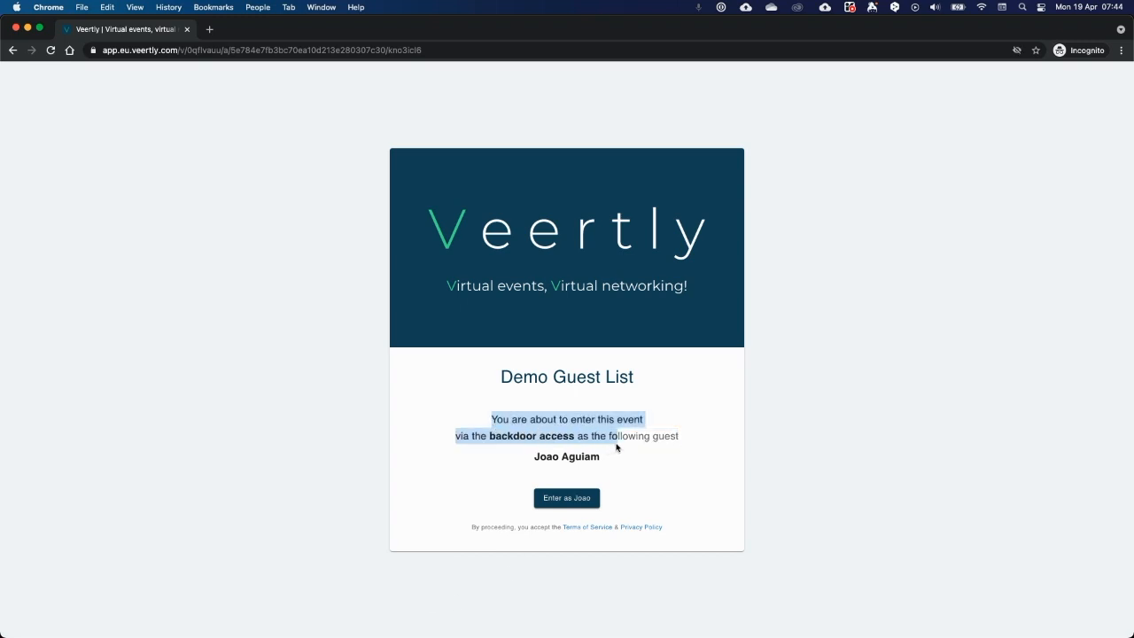
pyautogui.doubleClick(566, 456)
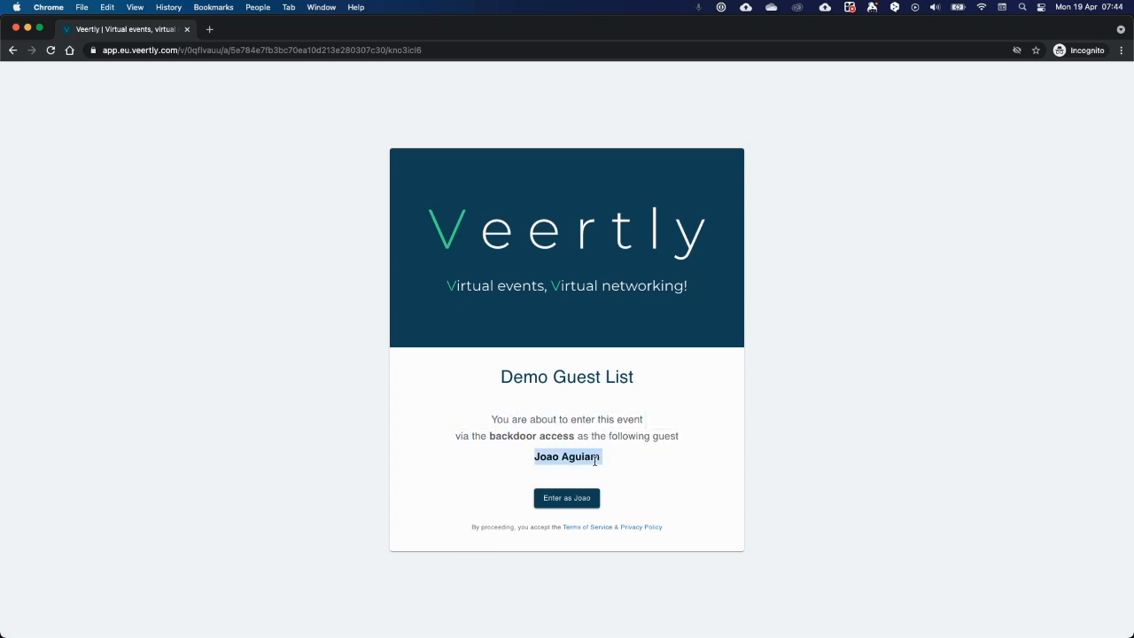
pyautogui.click(566, 497)
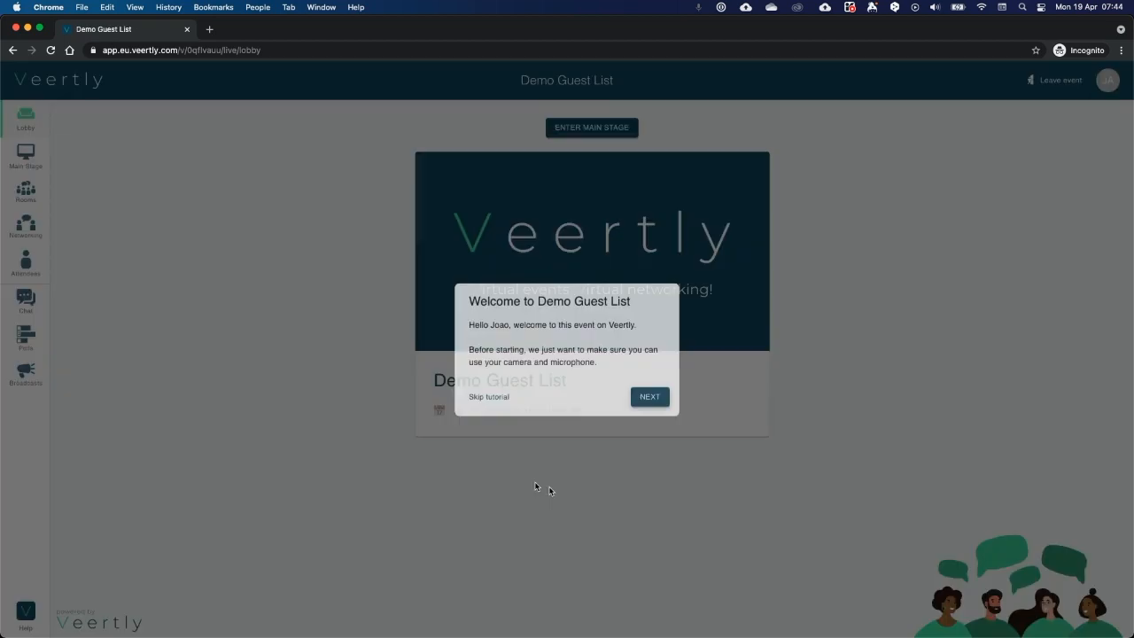
# Skip the welcome tutorial and view the lobby's attendee list.
pyautogui.click(488, 396)
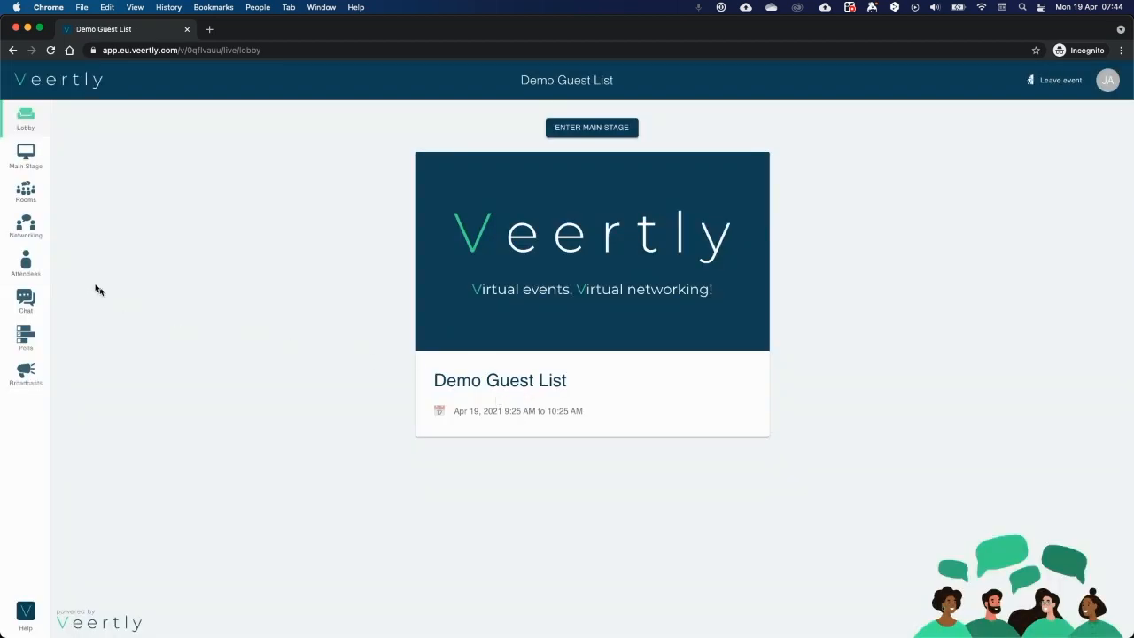
pyautogui.click(25, 261)
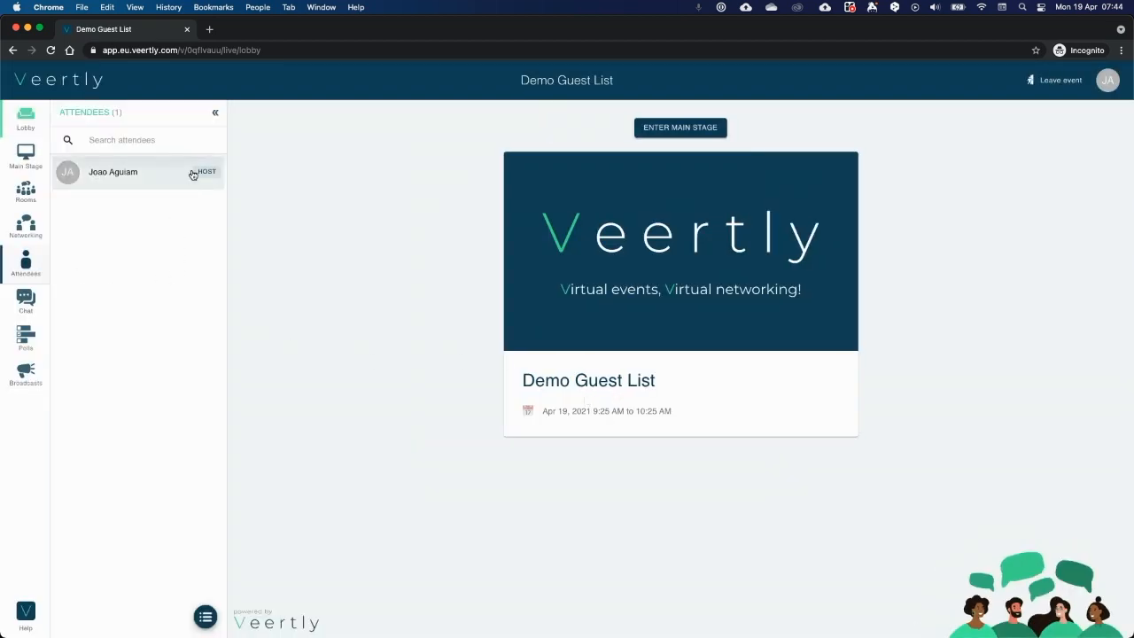
pyautogui.moveTo(203, 175)
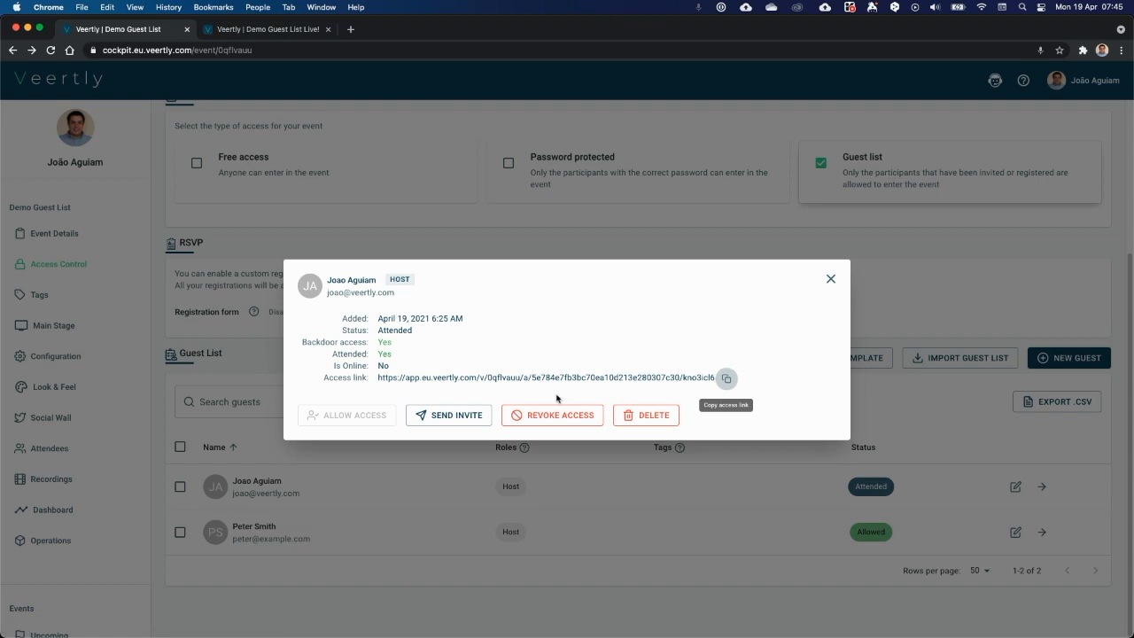
pyautogui.moveTo(545, 400)
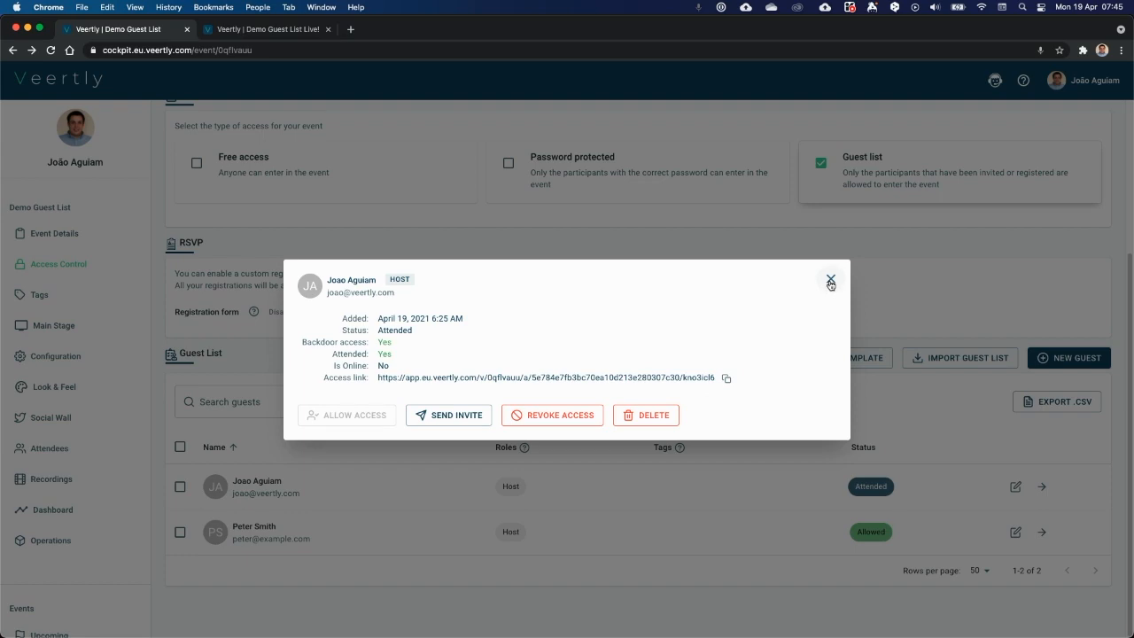
pyautogui.click(830, 281)
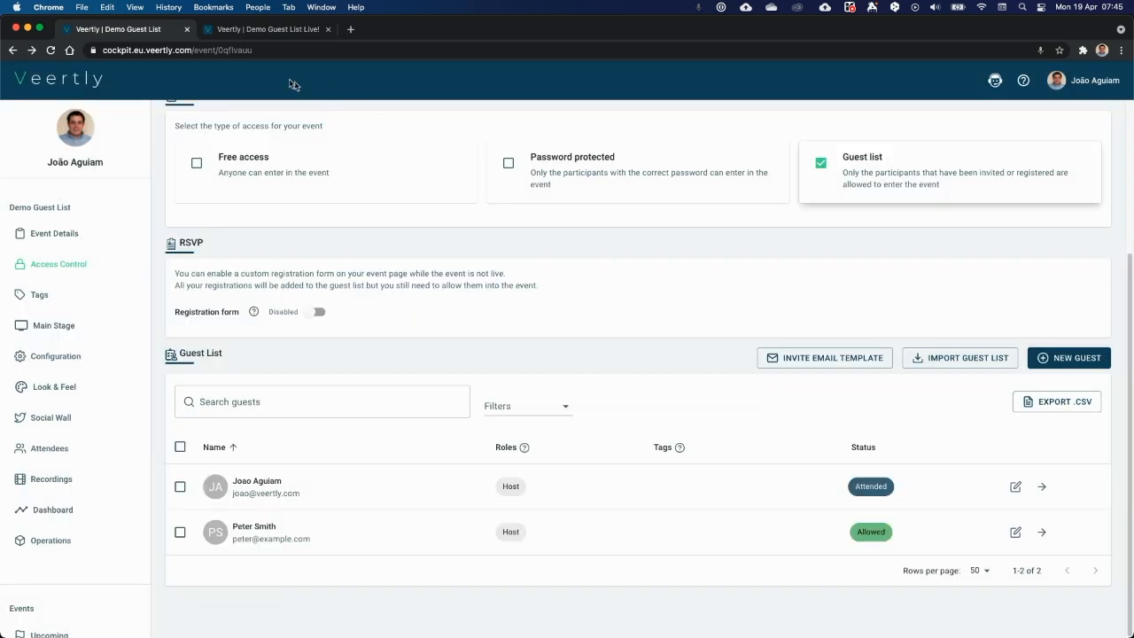
pyautogui.click(266, 28)
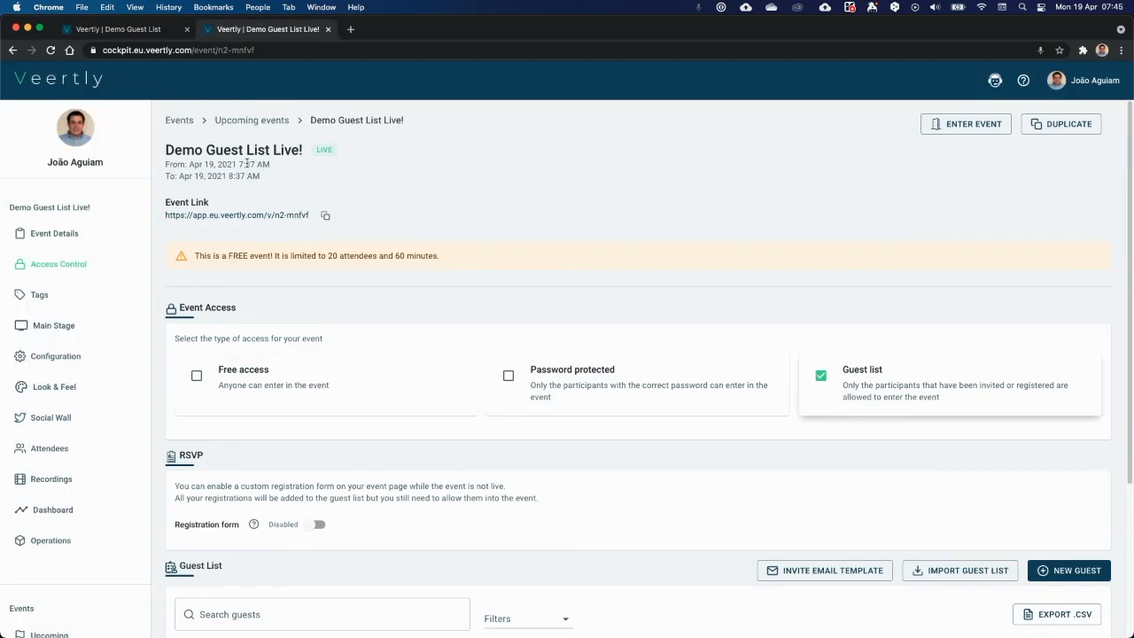
pyautogui.moveTo(367, 162)
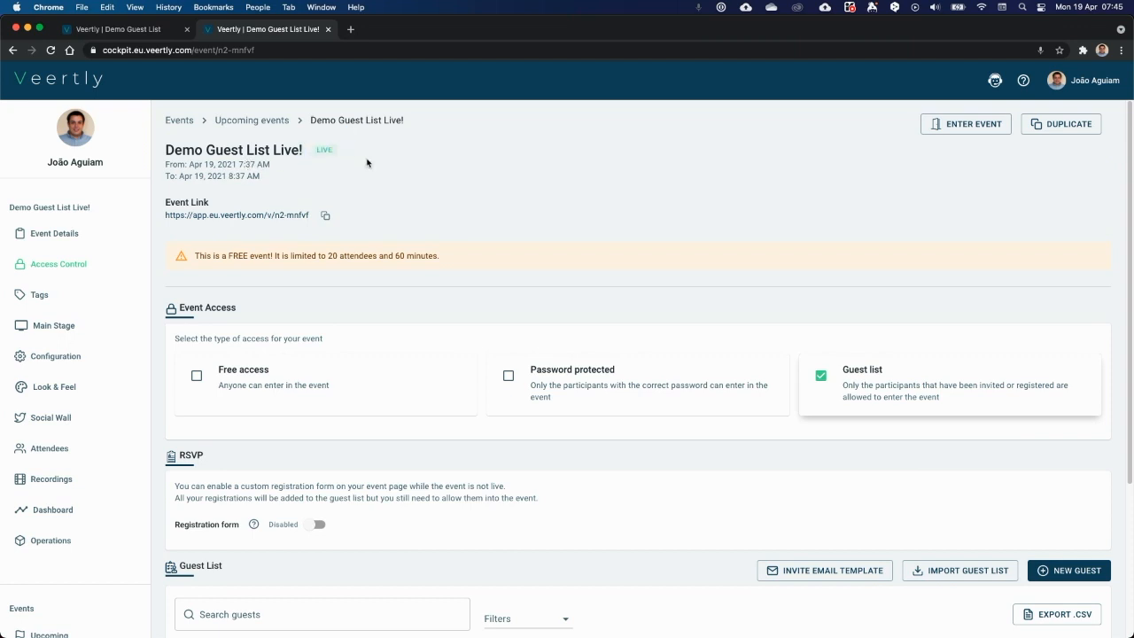
pyautogui.scroll(-3)
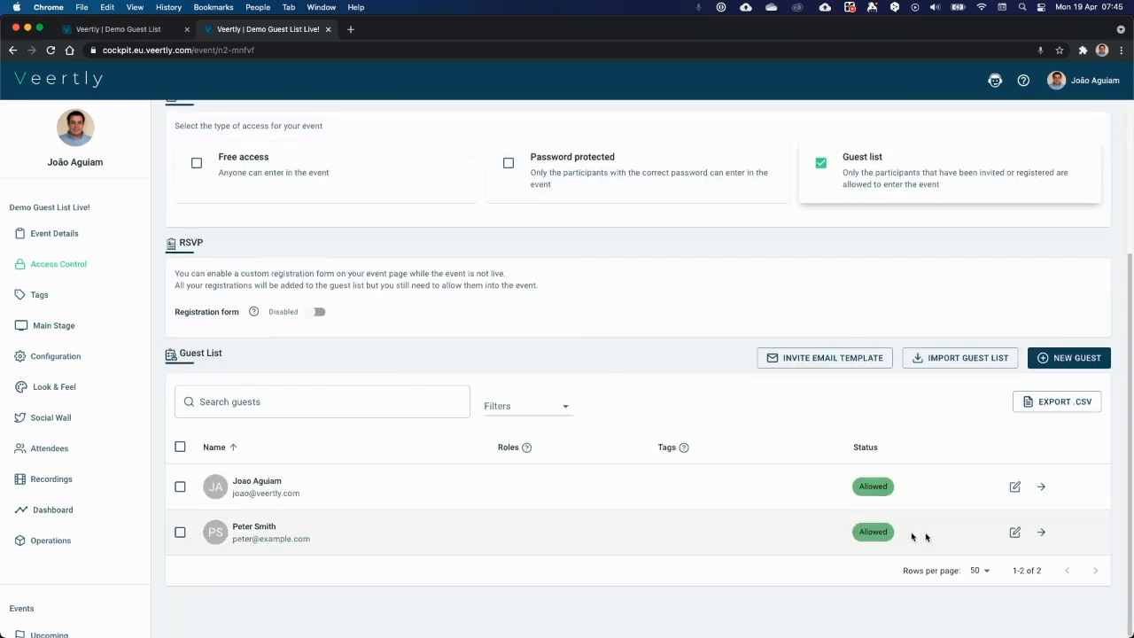
pyautogui.moveTo(824, 486)
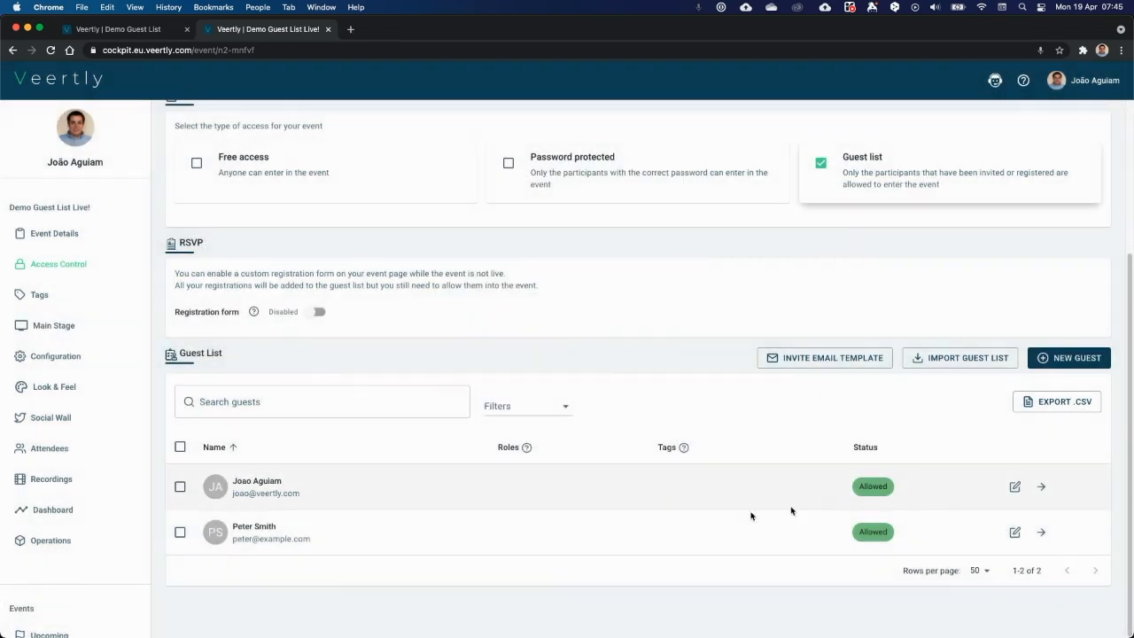
pyautogui.moveTo(1042, 532)
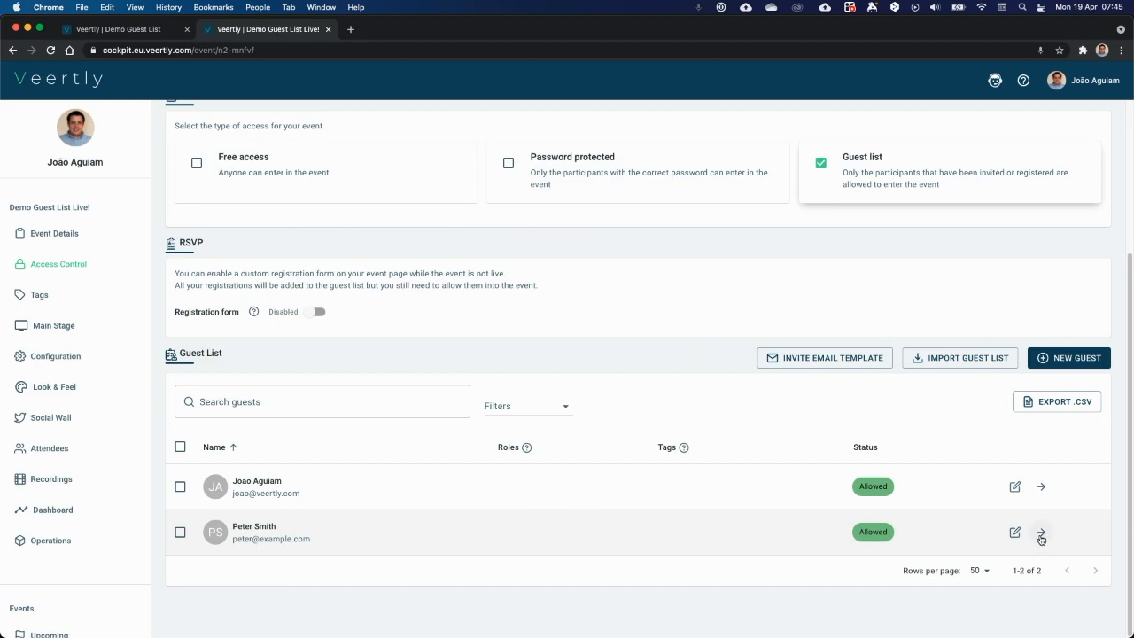
pyautogui.click(1042, 533)
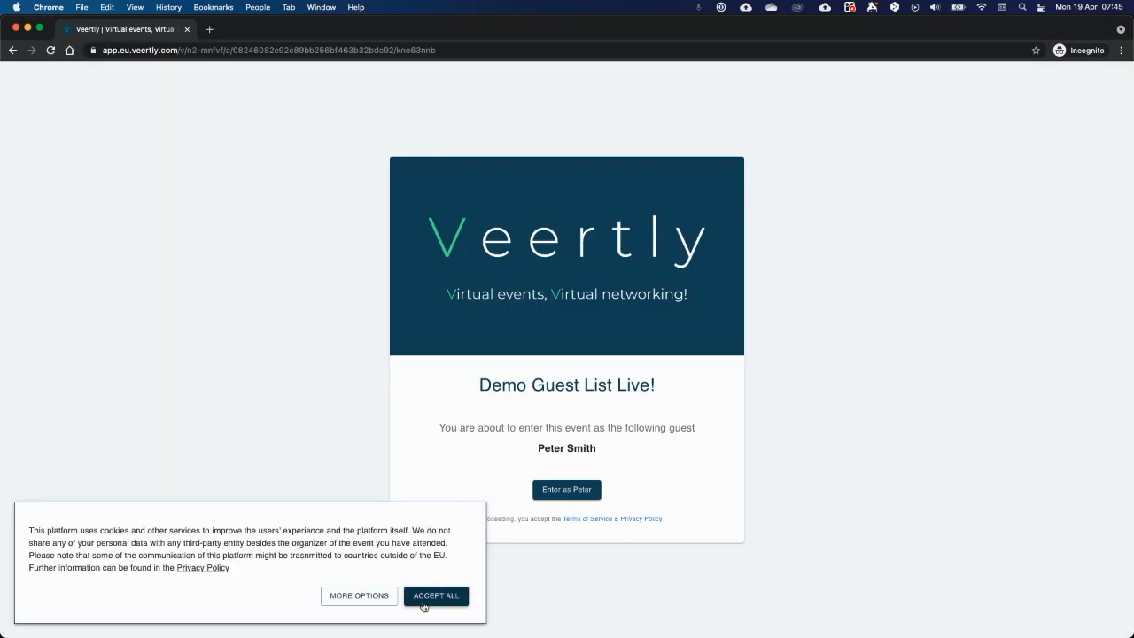
# Accept cookies, enter the live event as Peter Smith, and skip the tutorial.
pyautogui.click(435, 595)
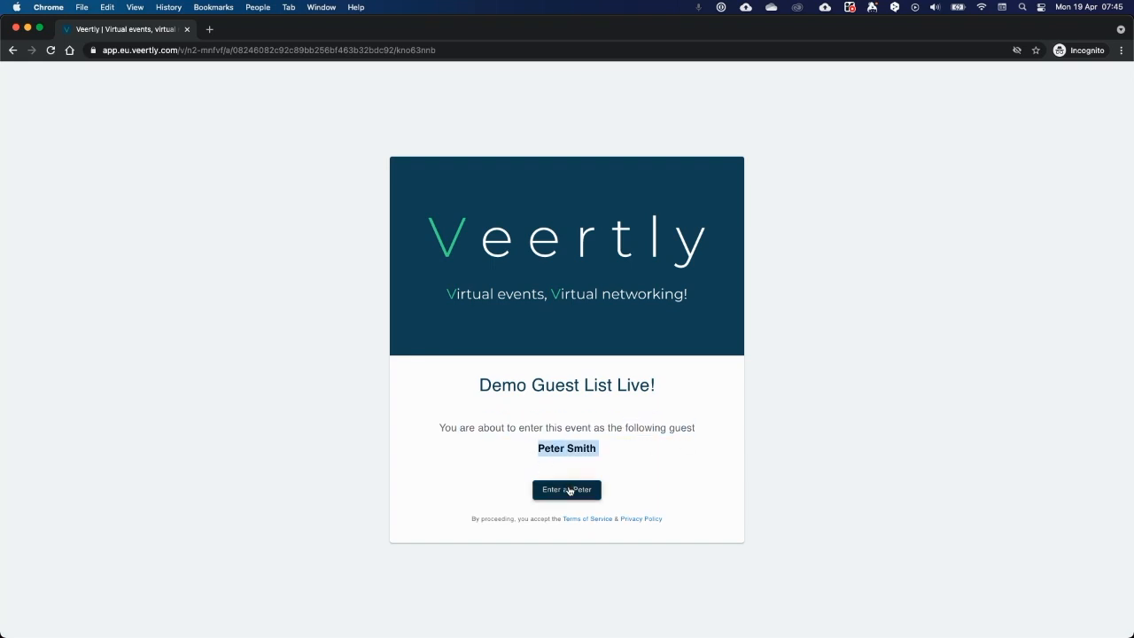
pyautogui.click(566, 490)
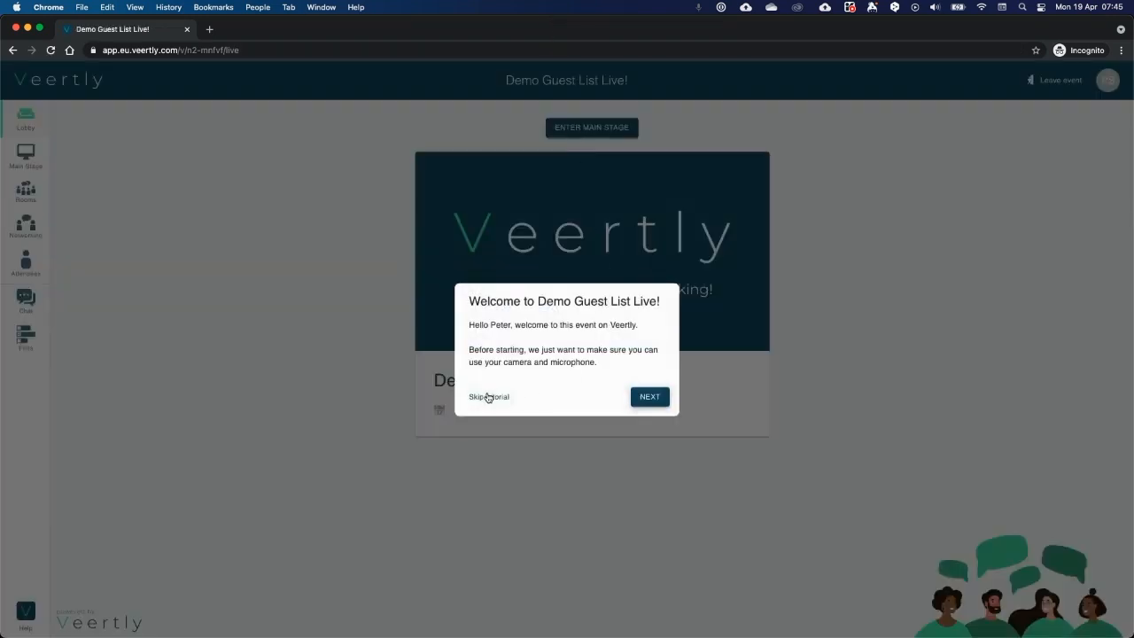
pyautogui.click(488, 396)
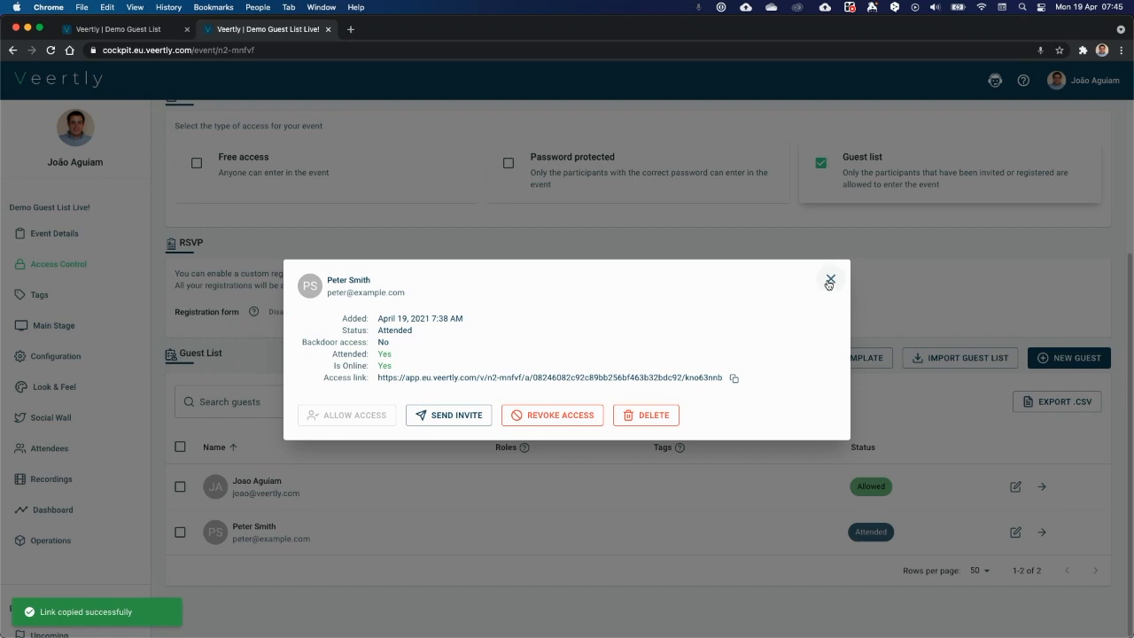
pyautogui.click(830, 282)
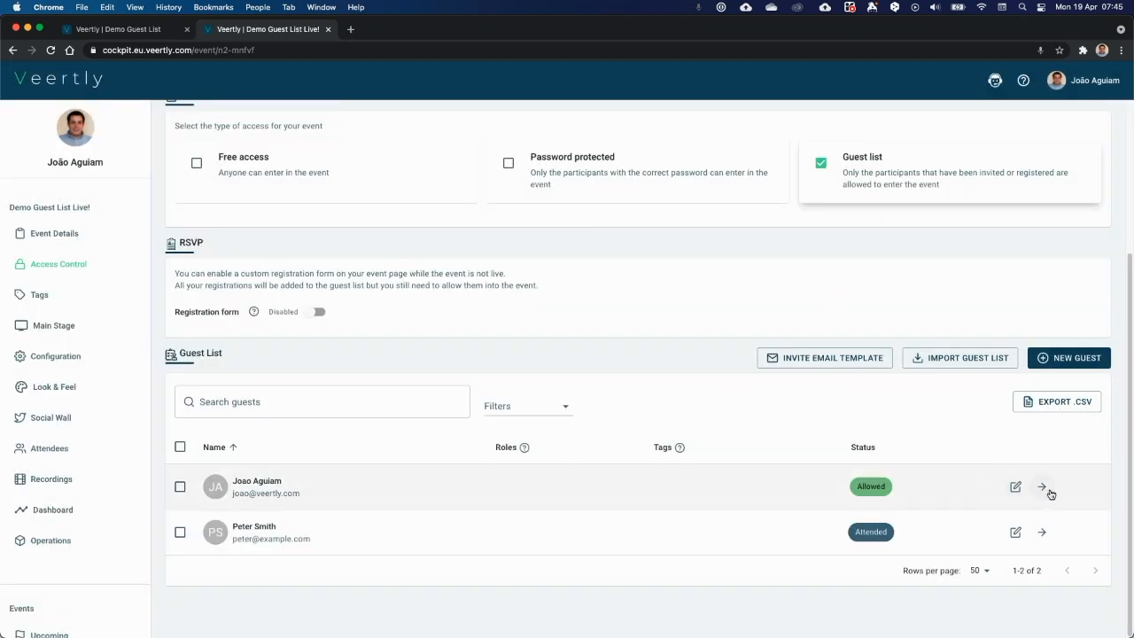
pyautogui.click(1042, 487)
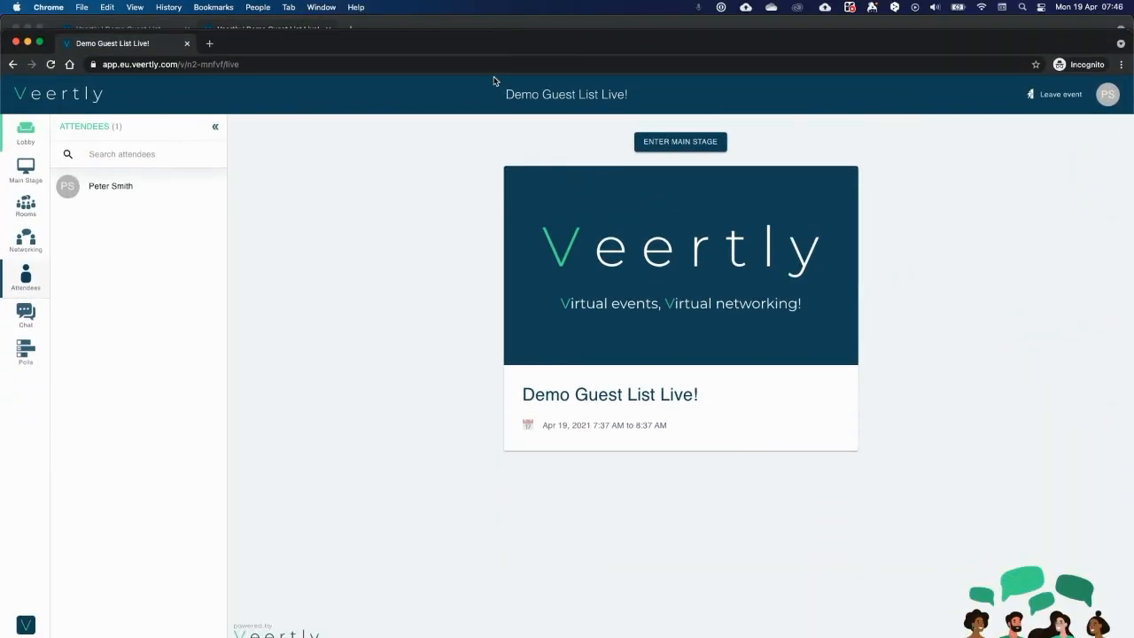
pyautogui.click(168, 64)
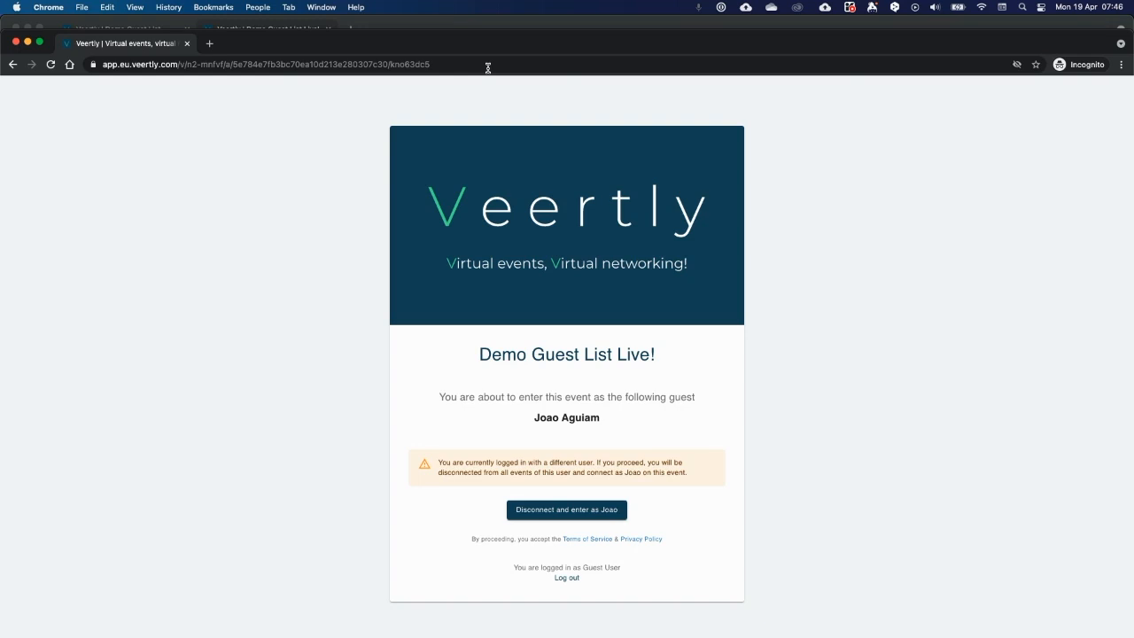
pyautogui.moveTo(646, 409)
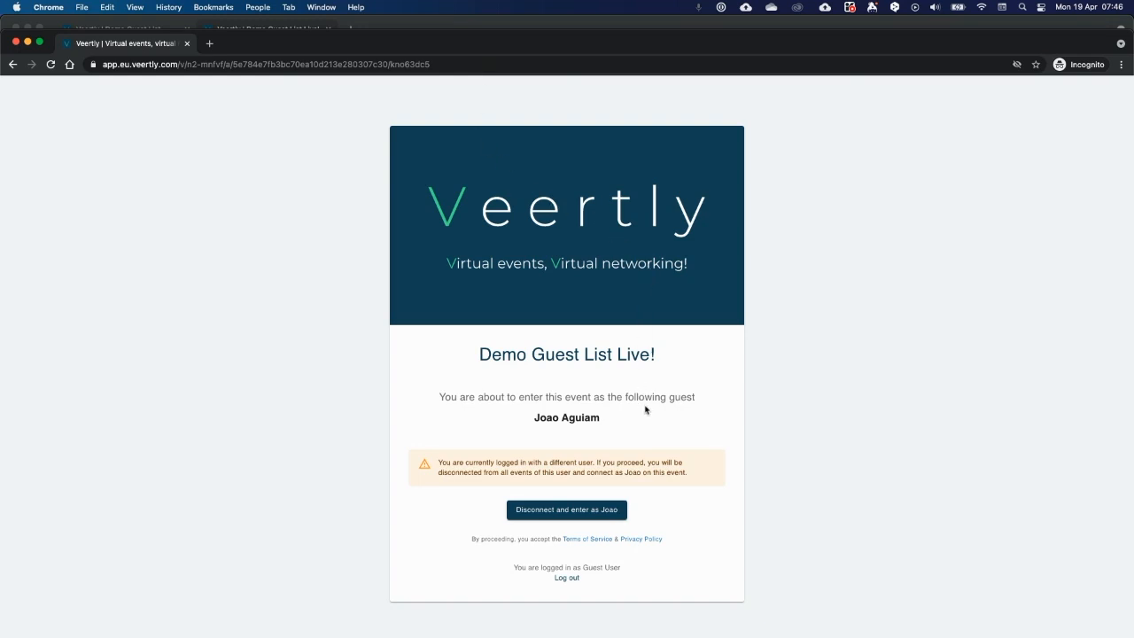
pyautogui.moveTo(589, 569)
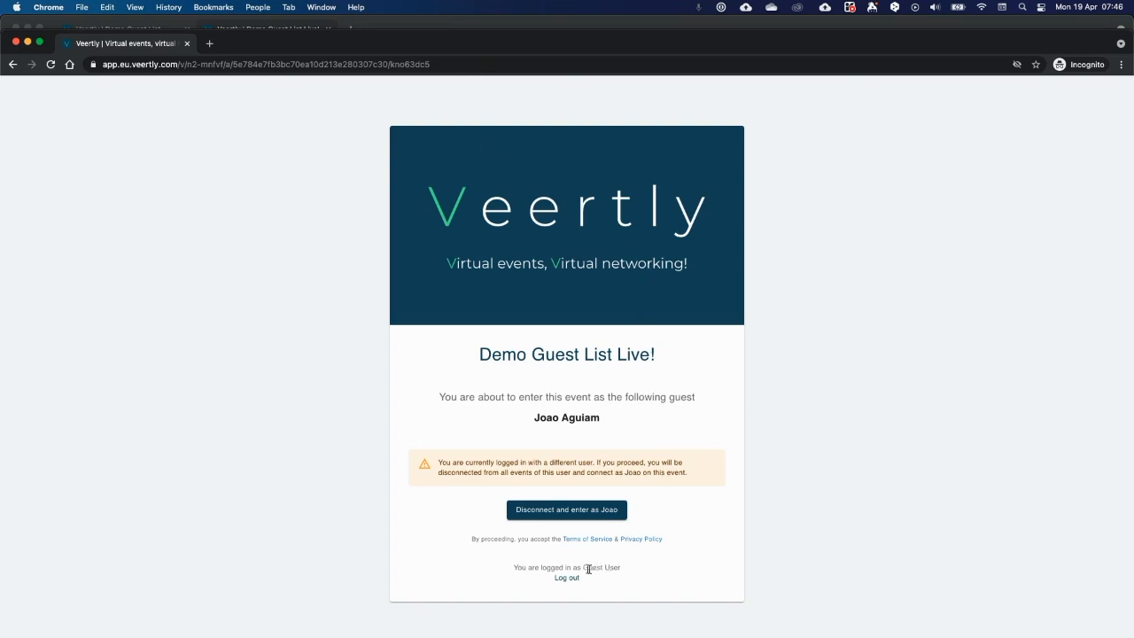
pyautogui.moveTo(542, 418)
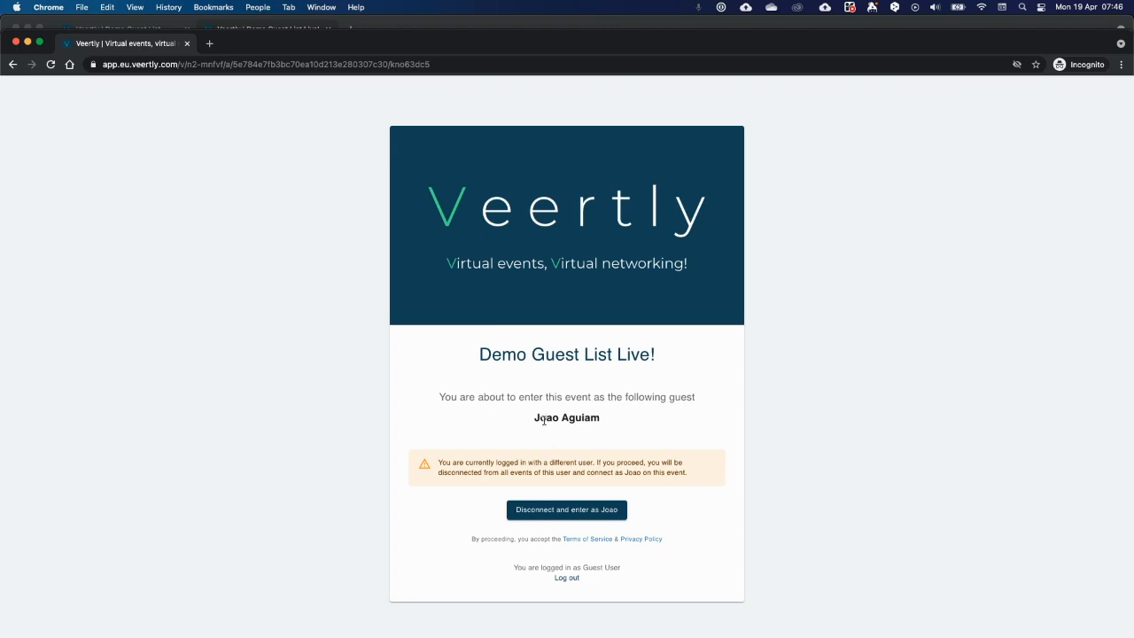
pyautogui.moveTo(536, 430)
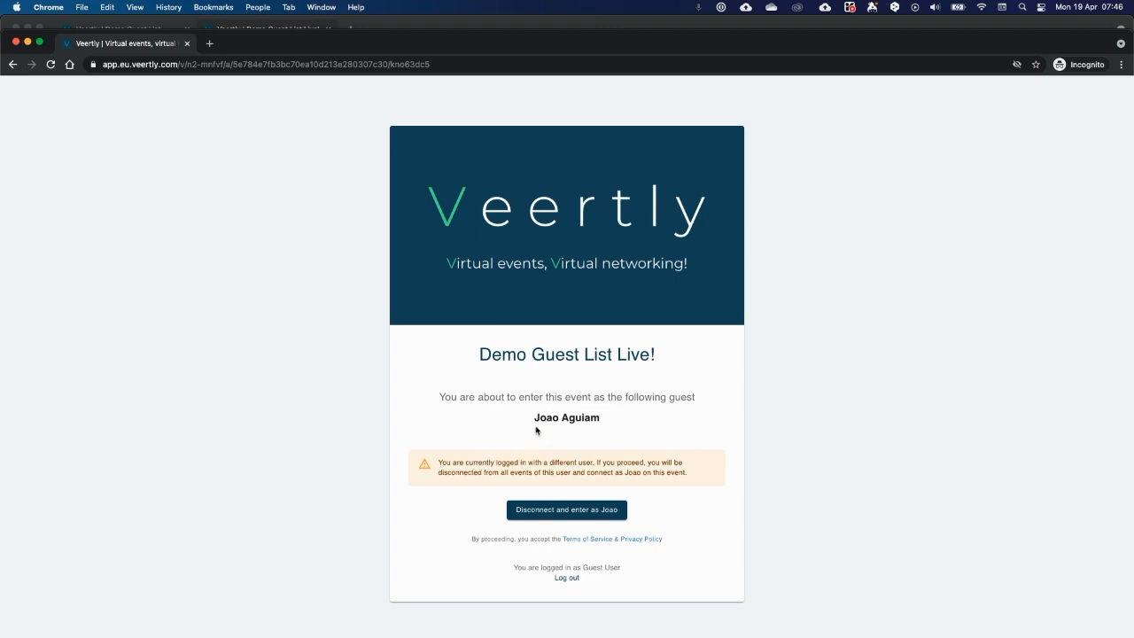
pyautogui.moveTo(609, 419)
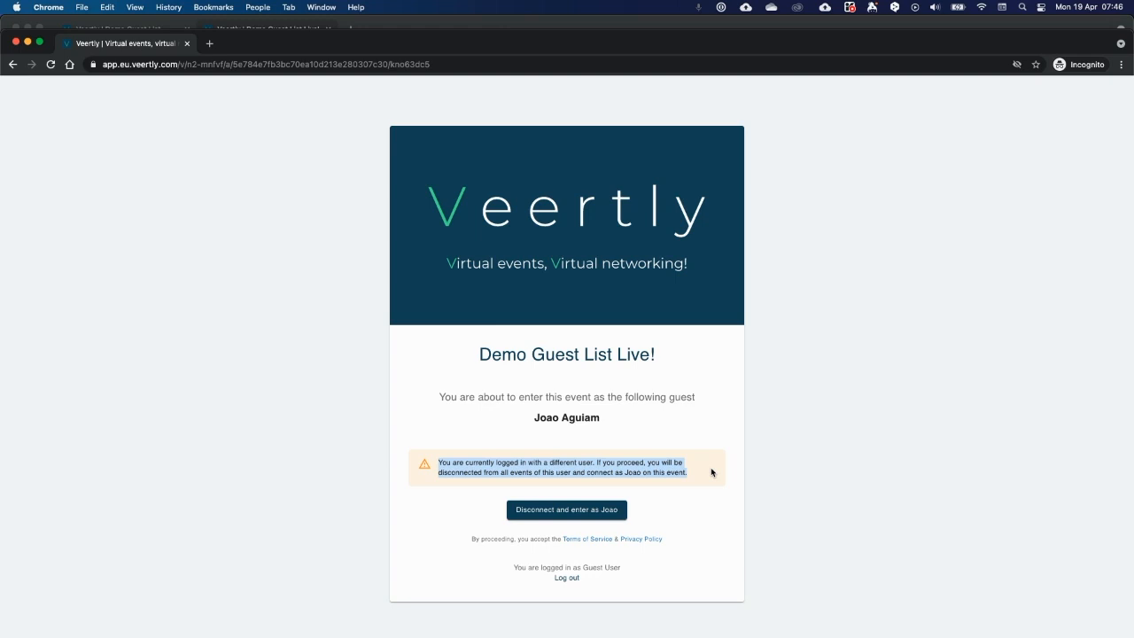
pyautogui.moveTo(487, 475)
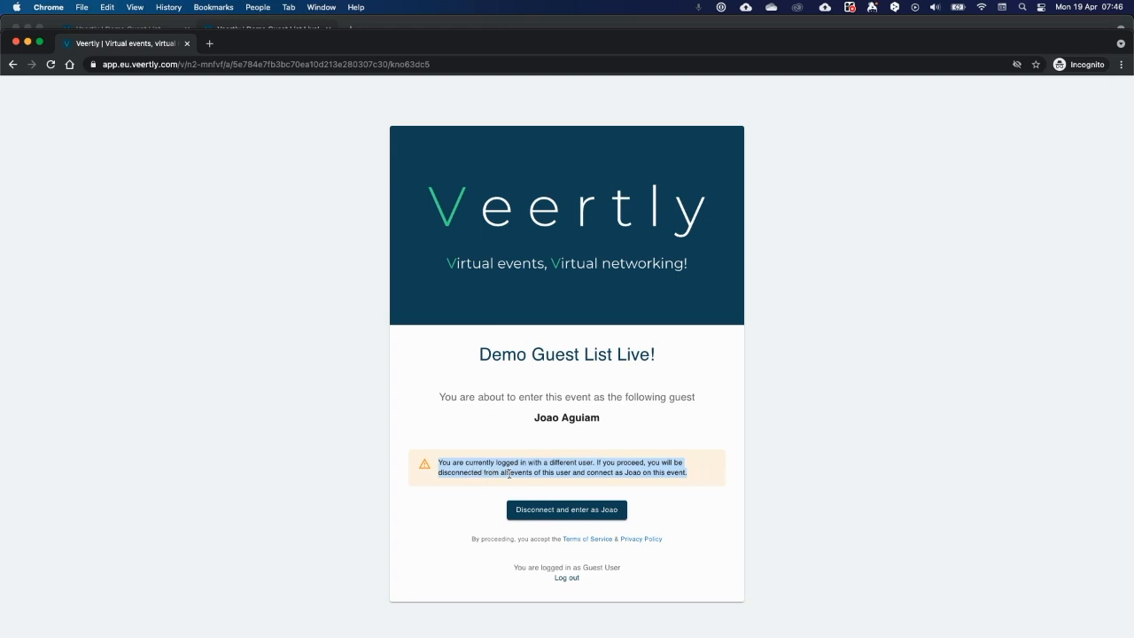
pyautogui.moveTo(547, 523)
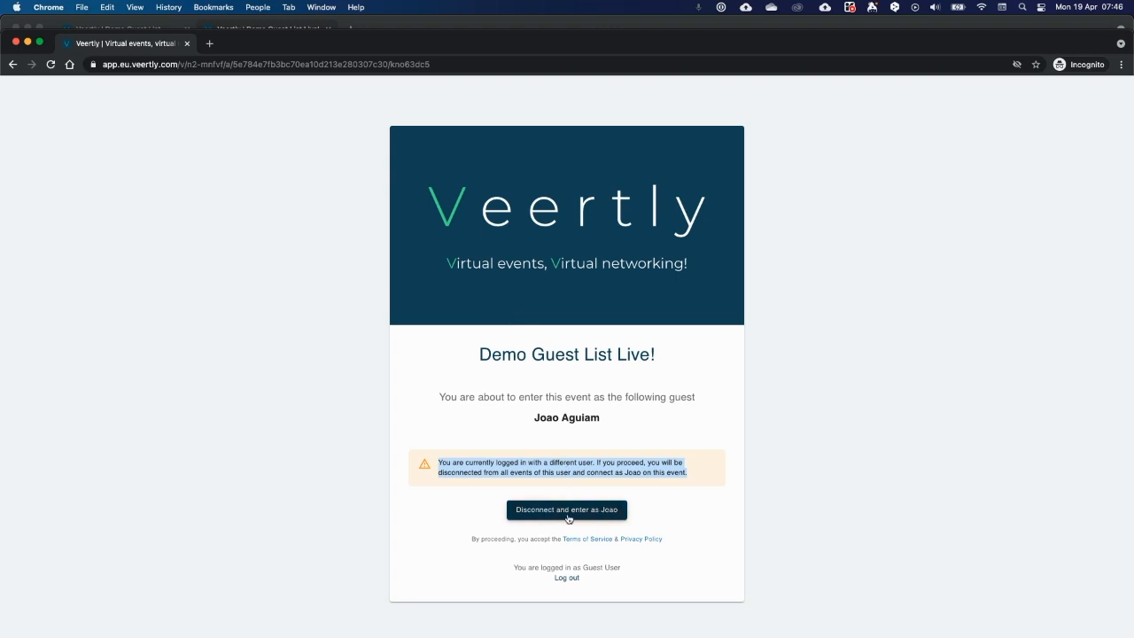
# Disconnect the current guest and enter the live lobby as Joao Aguiam.
pyautogui.click(566, 509)
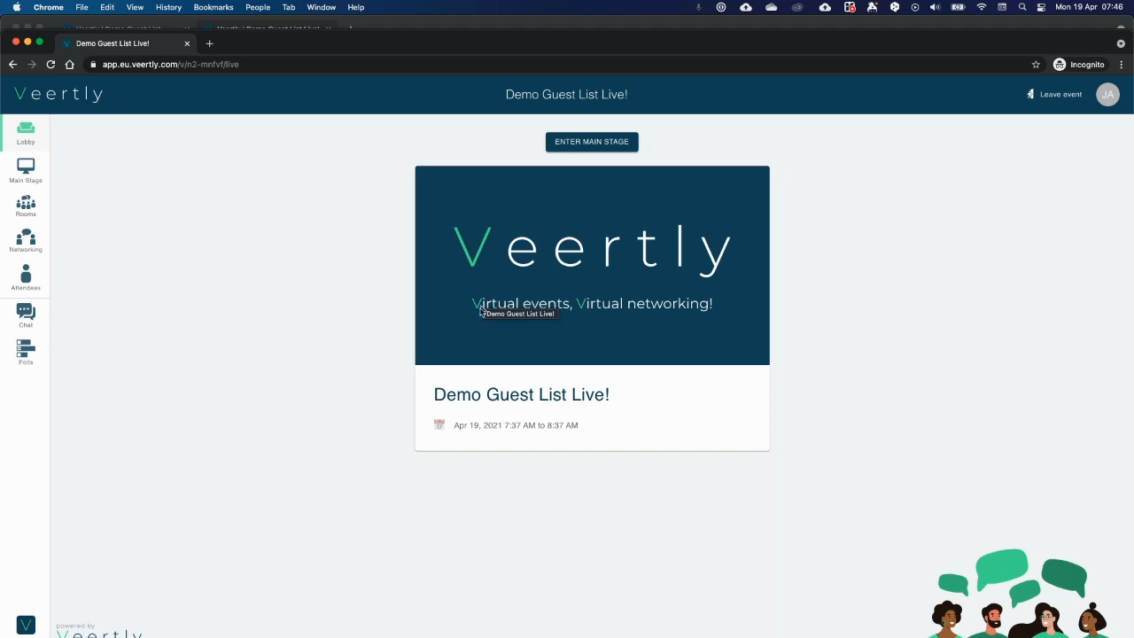
pyautogui.moveTo(509, 485)
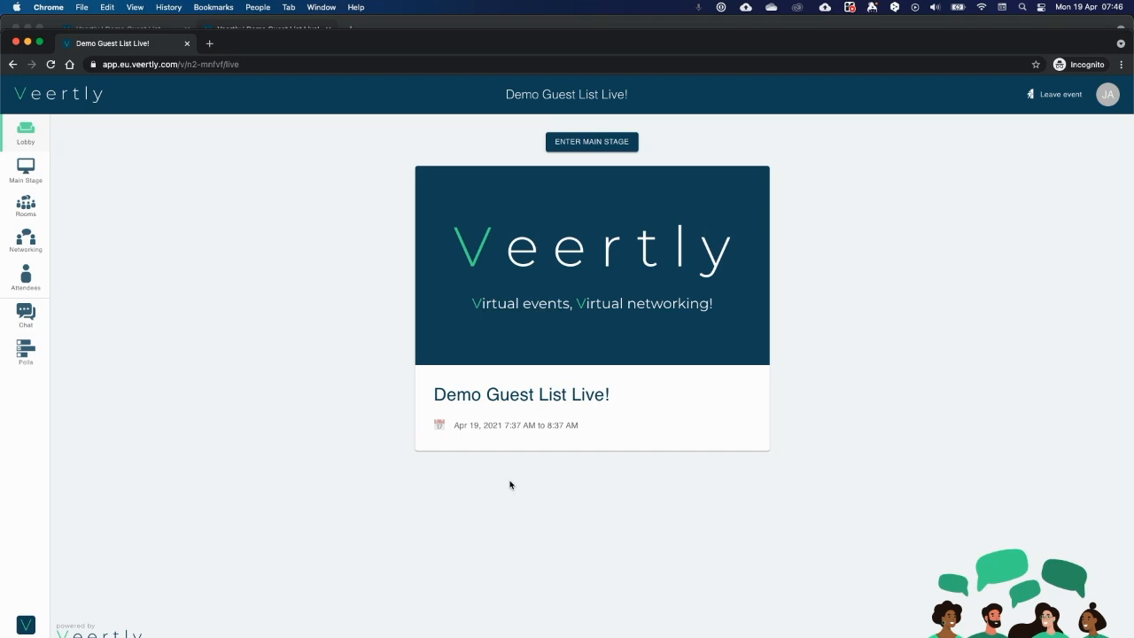
pyautogui.moveTo(426, 314)
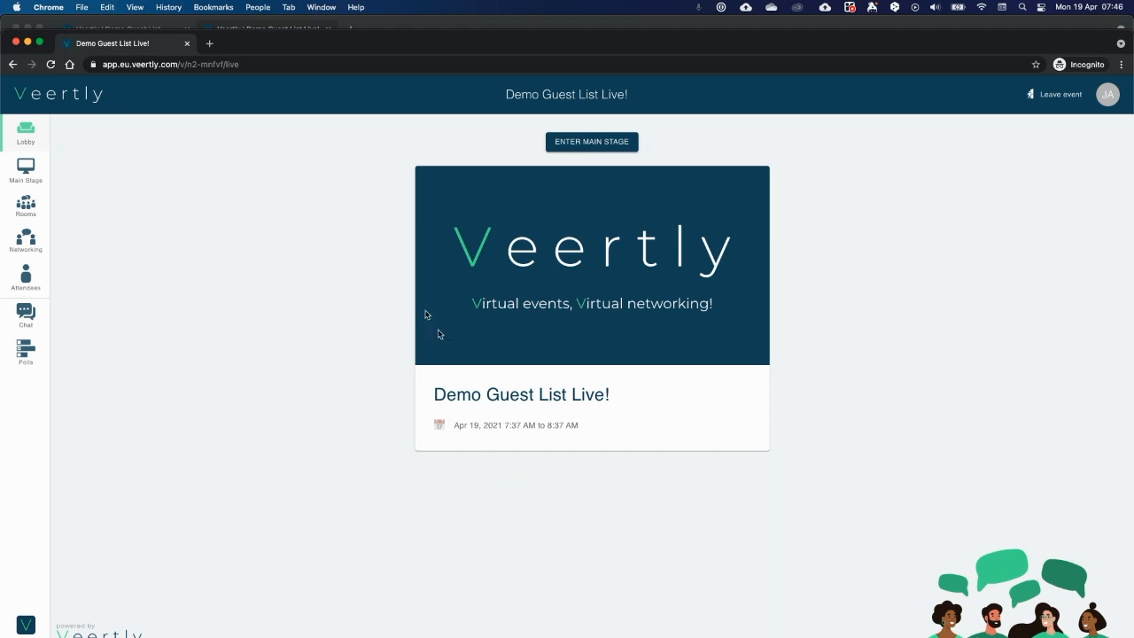
pyautogui.moveTo(1078, 80)
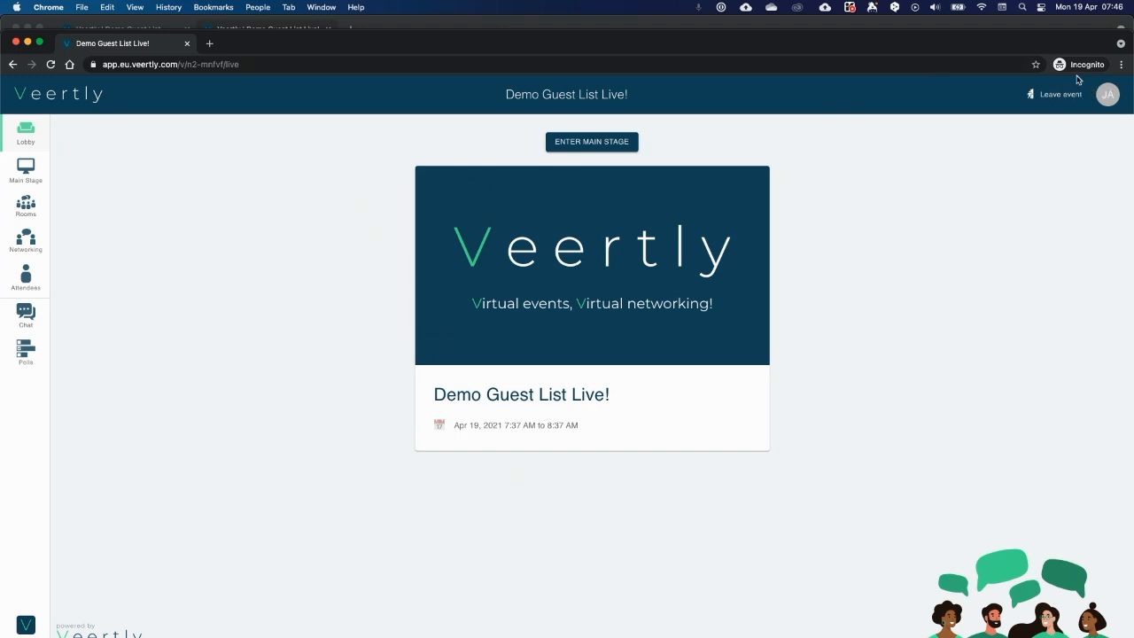